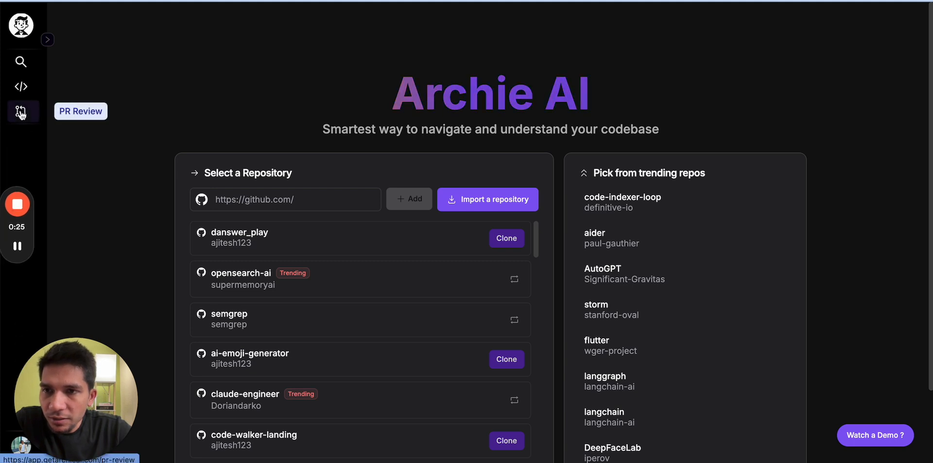
Open the PR Review settings, verify GitHub repository access via Configure Github, and return
click(21, 111)
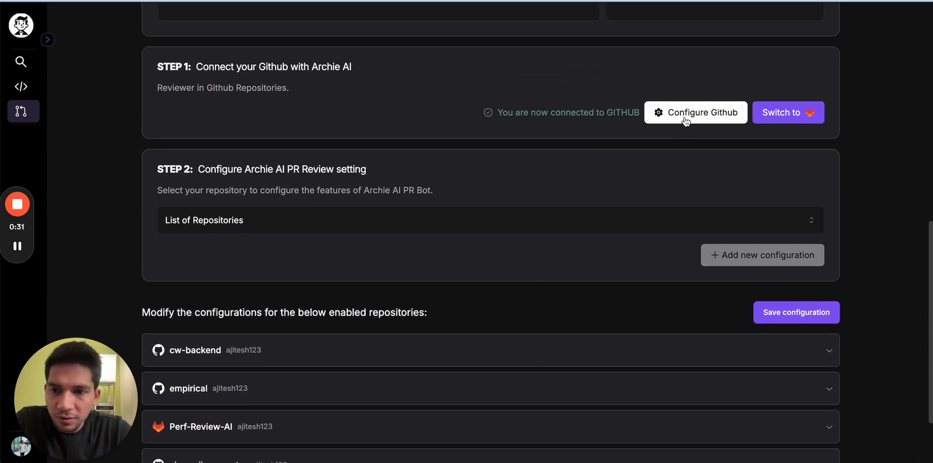
click(695, 111)
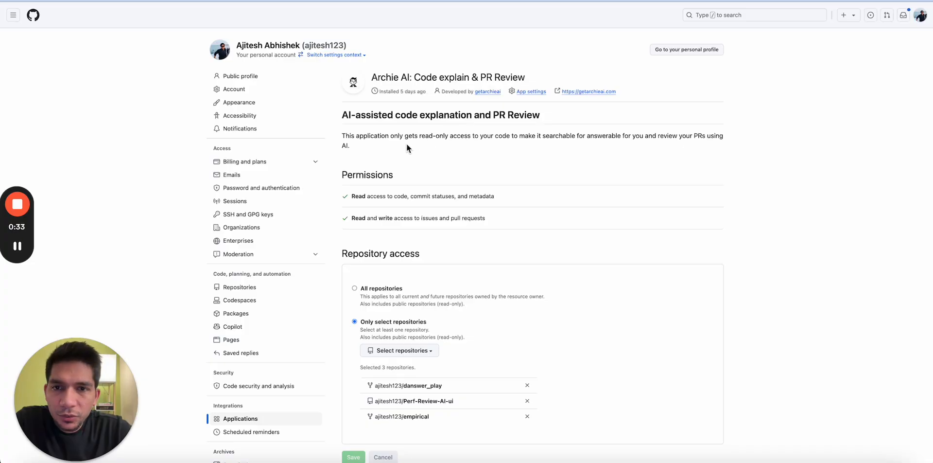
click(398, 349)
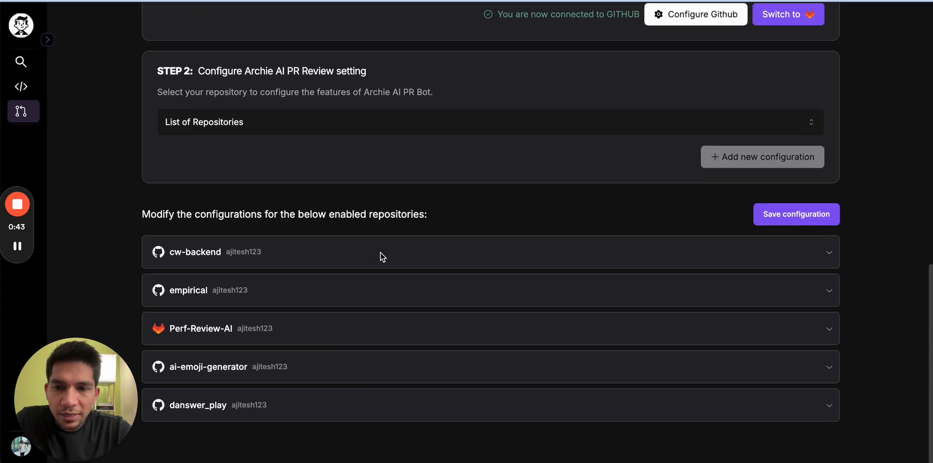
Expand the empirical repository's PR bot options and highlight the 'review every PR on open' option
click(381, 251)
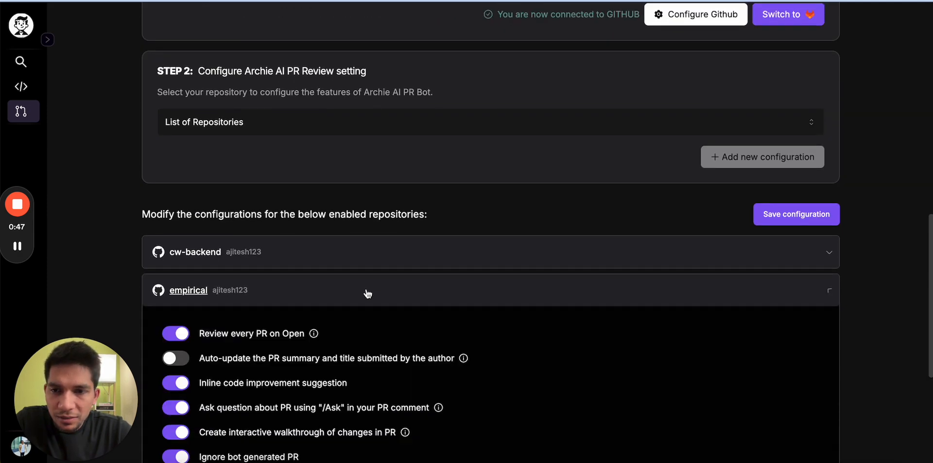
scroll(down, 3)
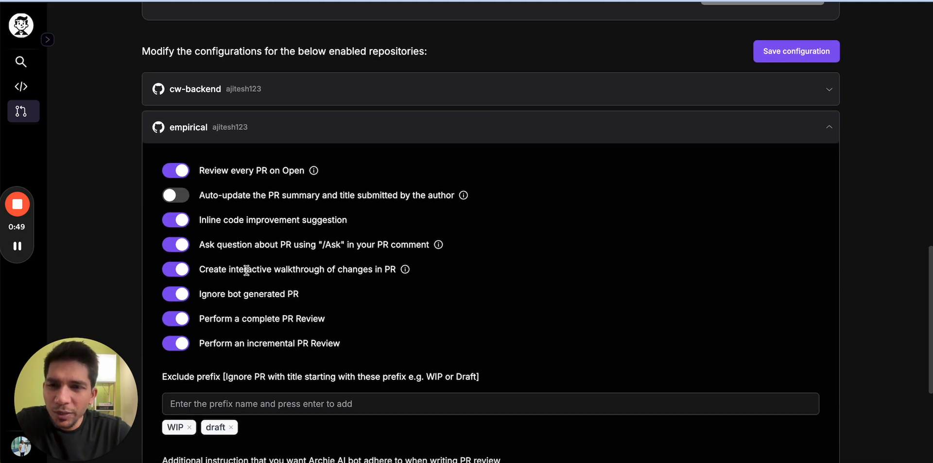
scroll(down, 3)
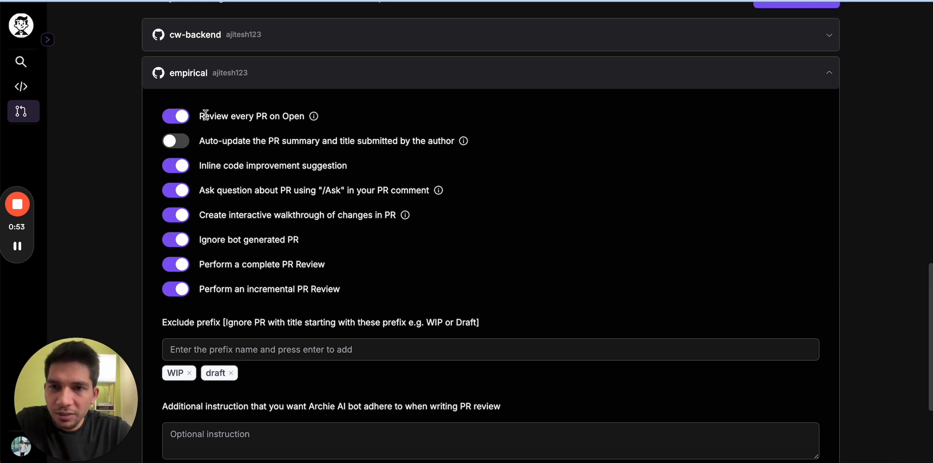
double_click(212, 116)
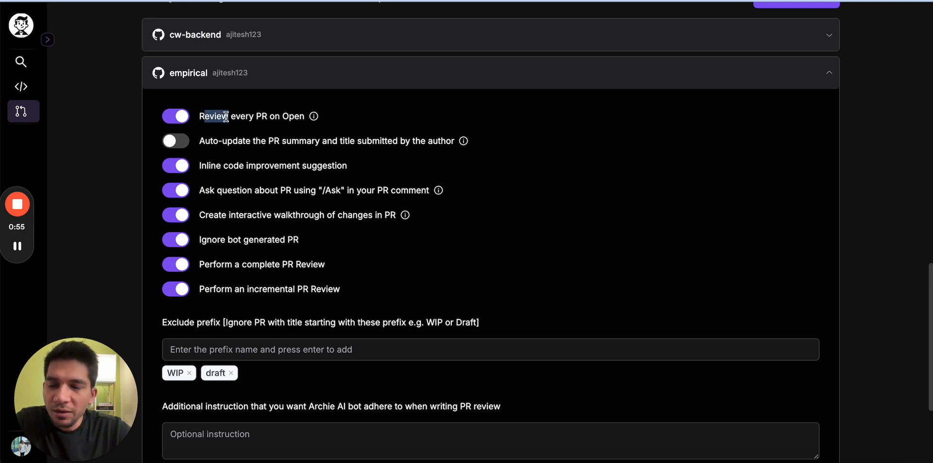
drag(214, 116, 268, 116)
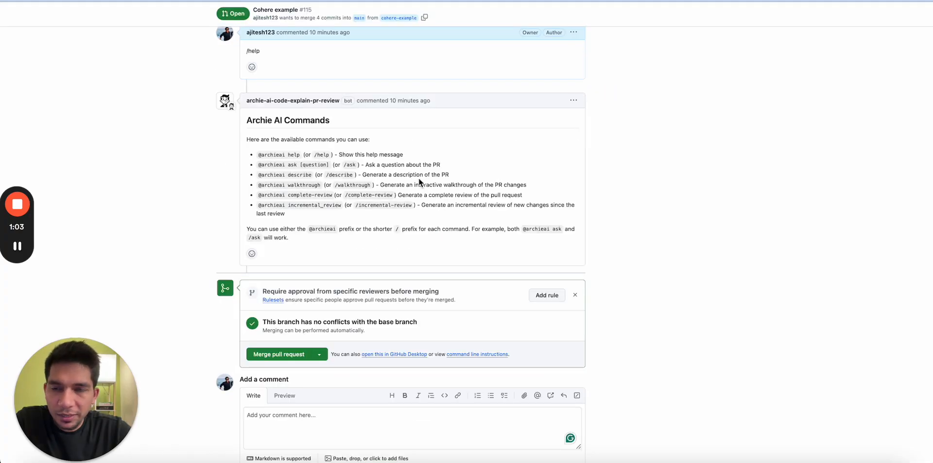
Create the 'Spider full' pull request comparing the spider-full branch against main
scroll(down, 3)
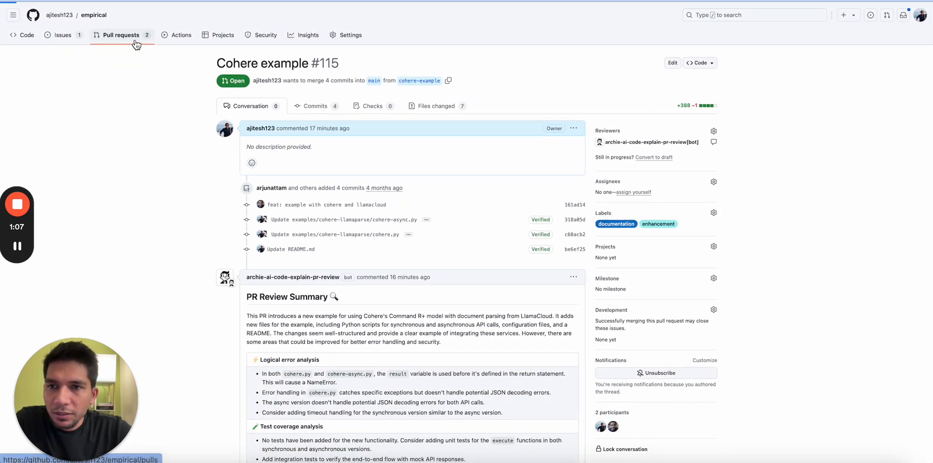
click(121, 34)
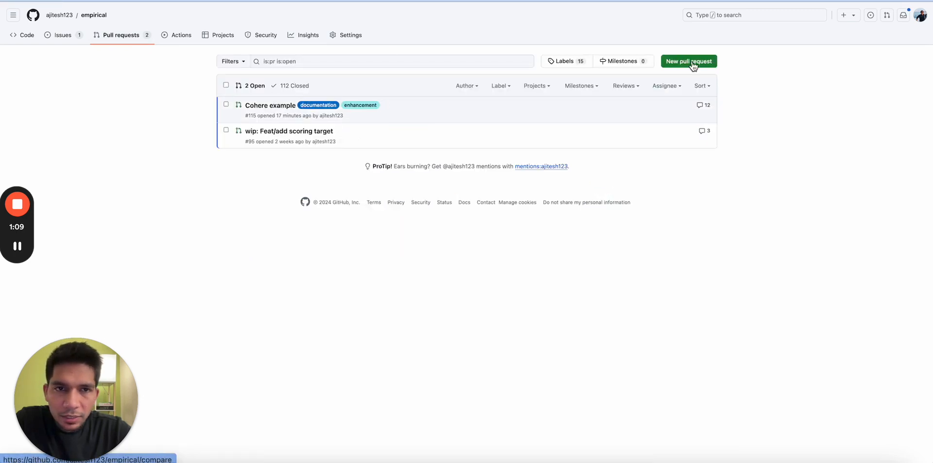
click(688, 61)
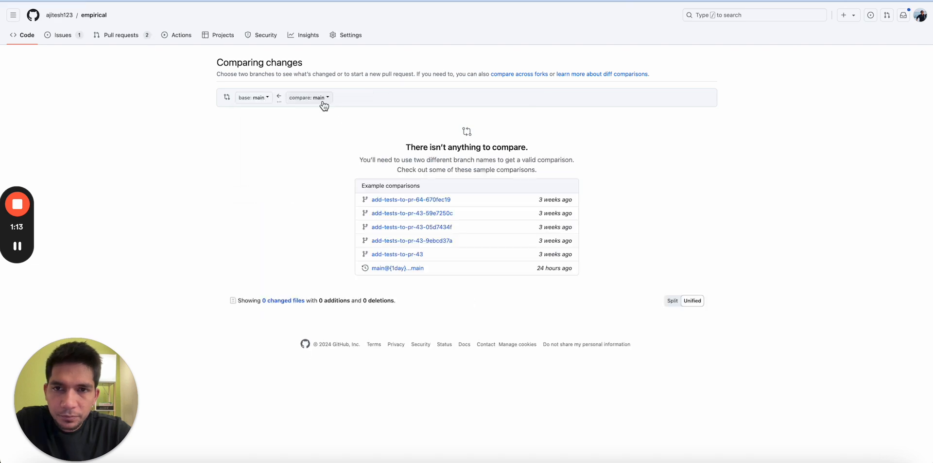
click(308, 97)
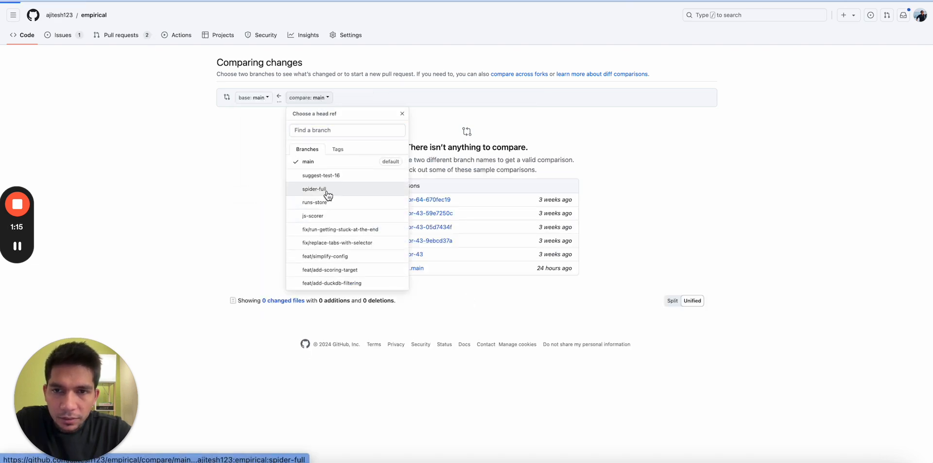
click(315, 188)
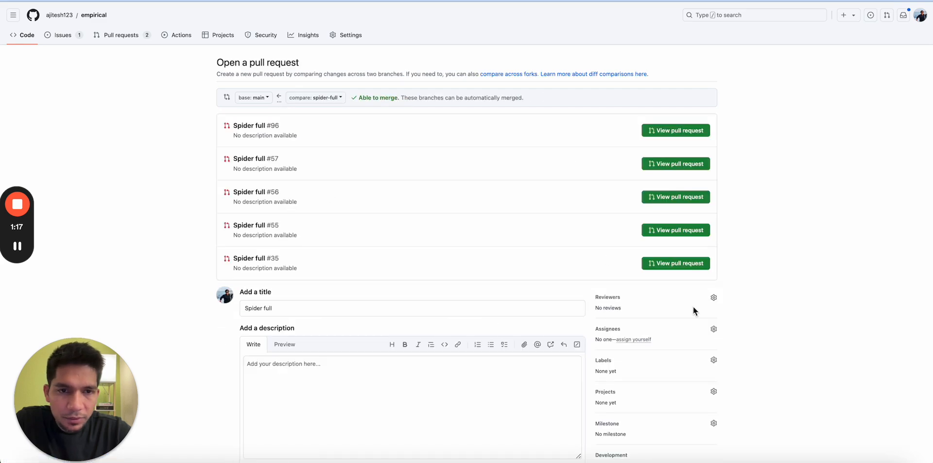
scroll(down, 3)
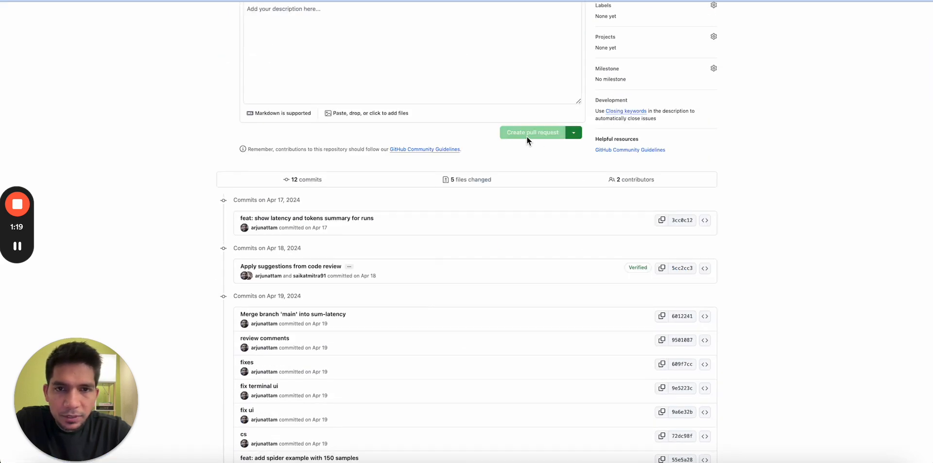
click(532, 132)
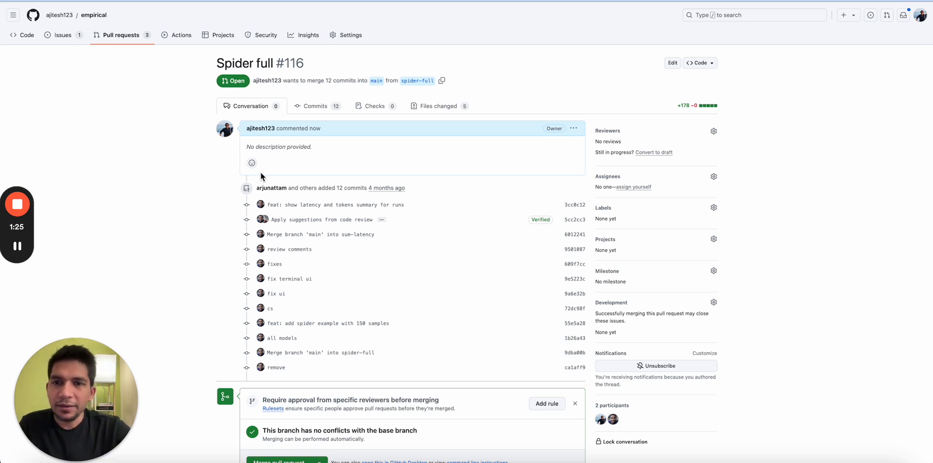
click(252, 162)
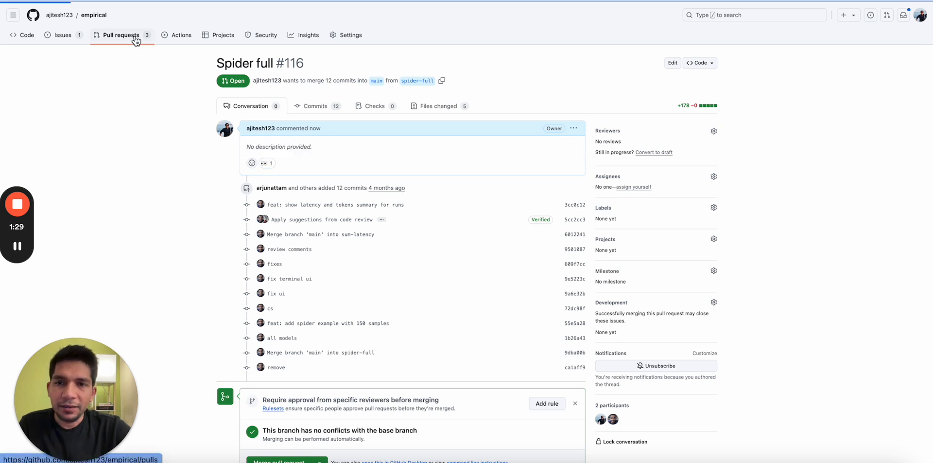
click(122, 35)
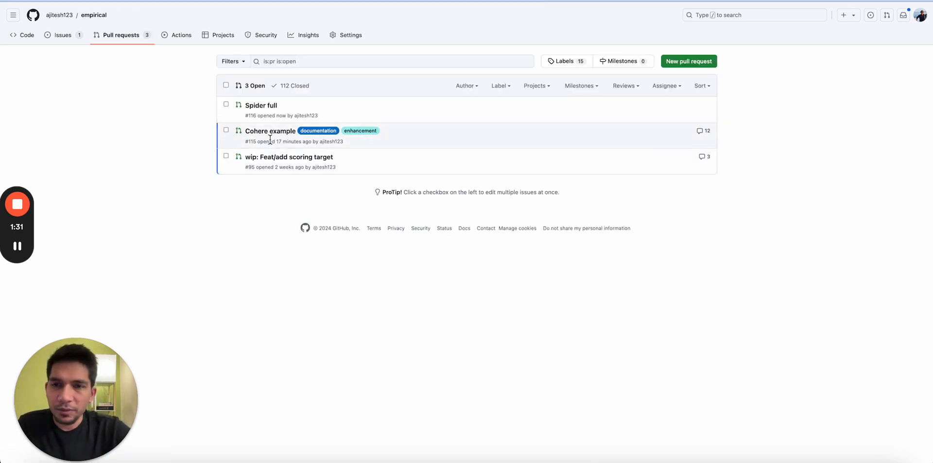
click(270, 130)
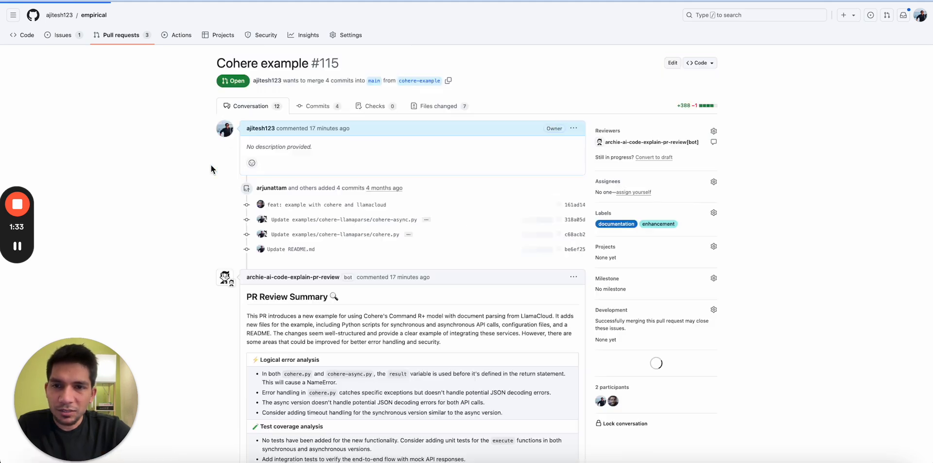
scroll(down, 3)
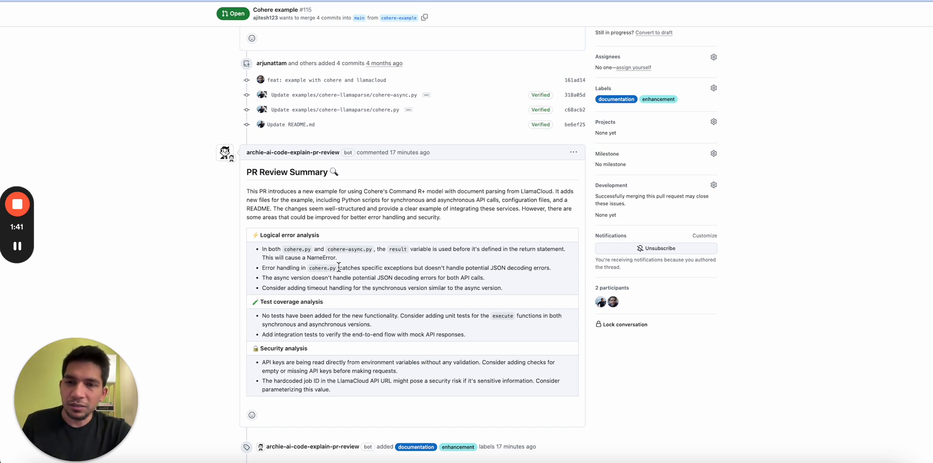
scroll(down, 3)
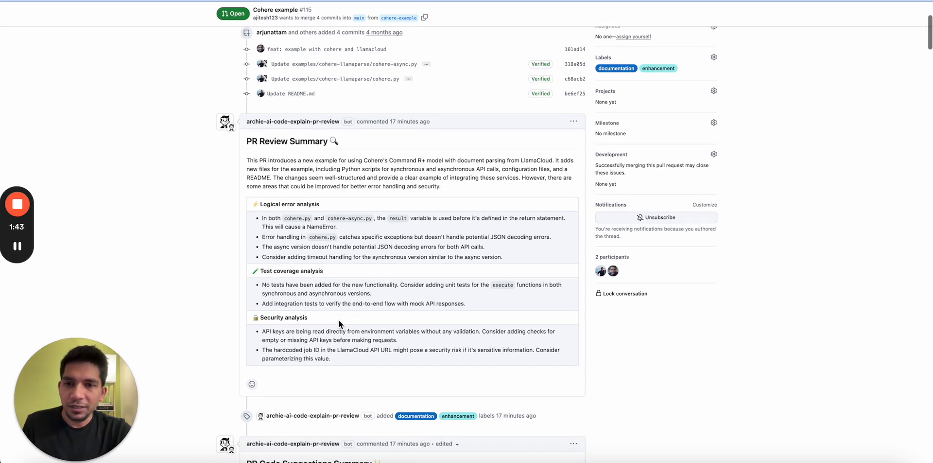
drag(286, 275, 337, 284)
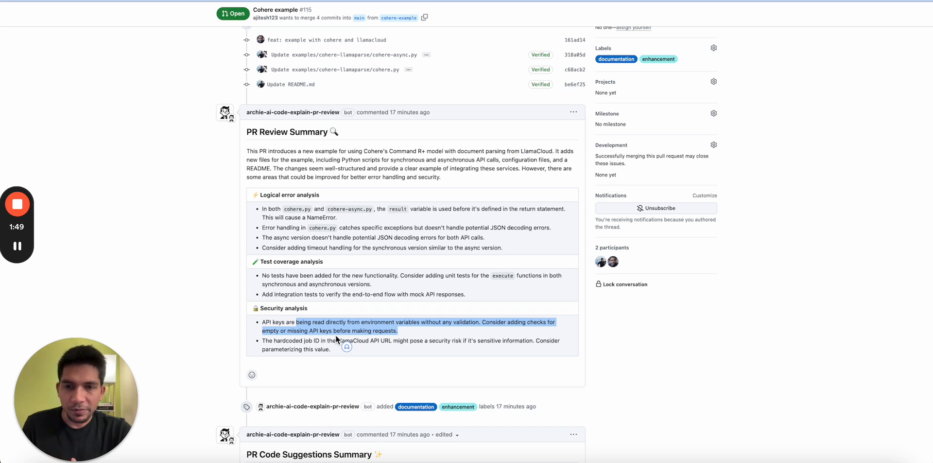
scroll(down, 3)
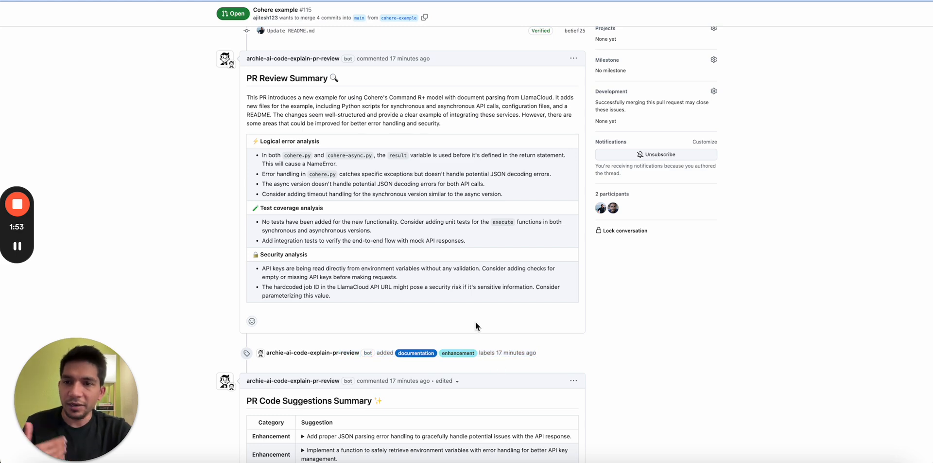
scroll(down, 3)
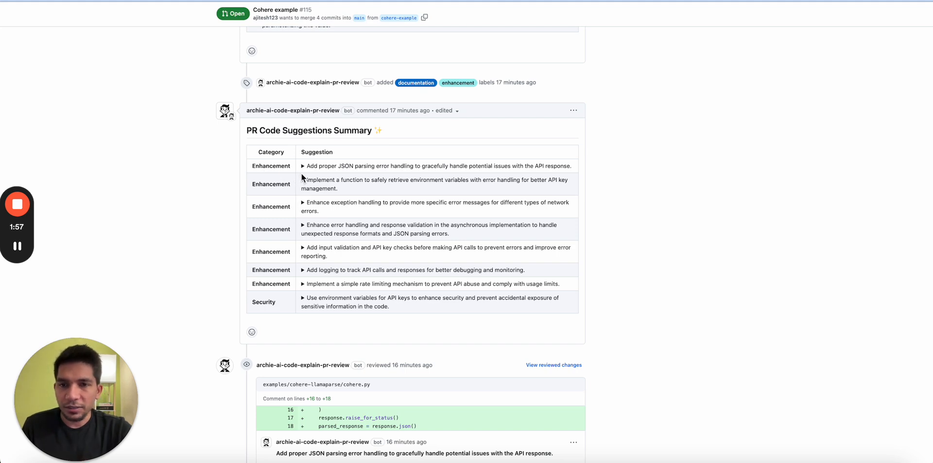
double_click(311, 166)
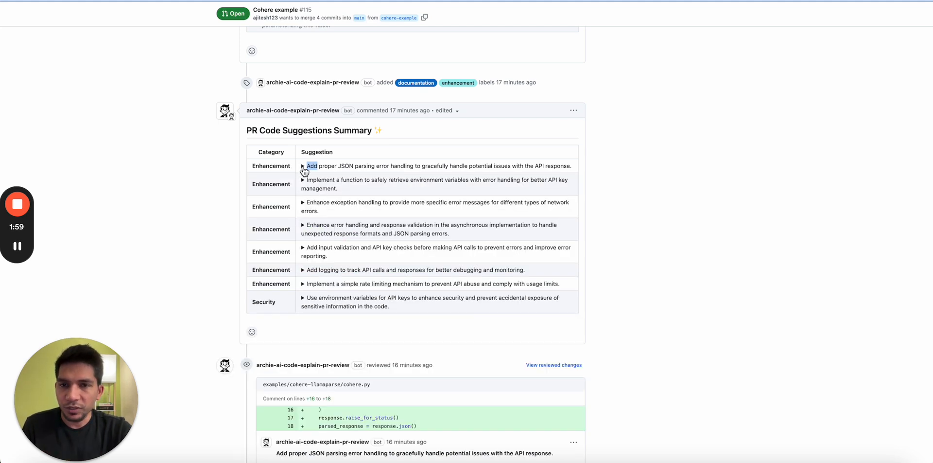
scroll(down, 3)
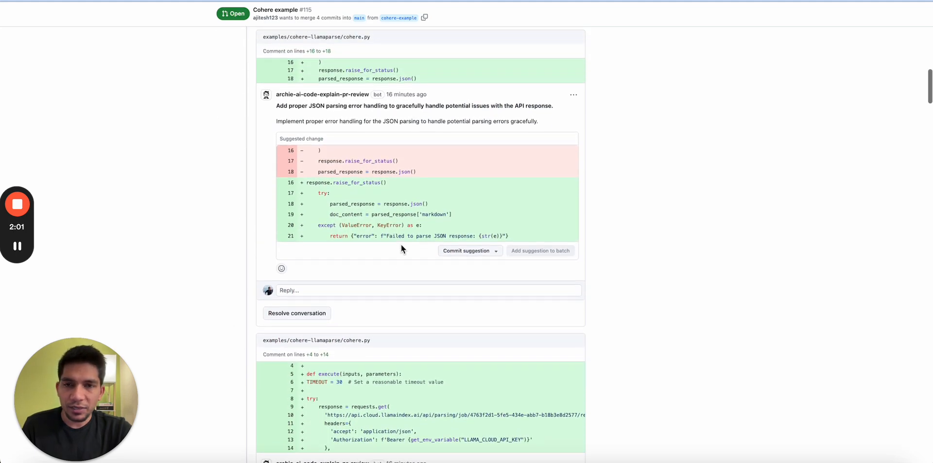
click(466, 251)
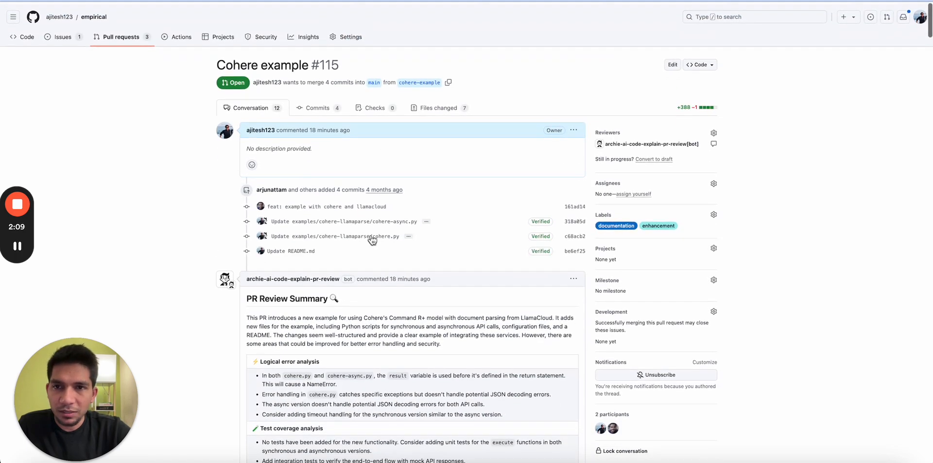
Open Spider full #116 and highlight the bot's PR Review Summary
click(121, 37)
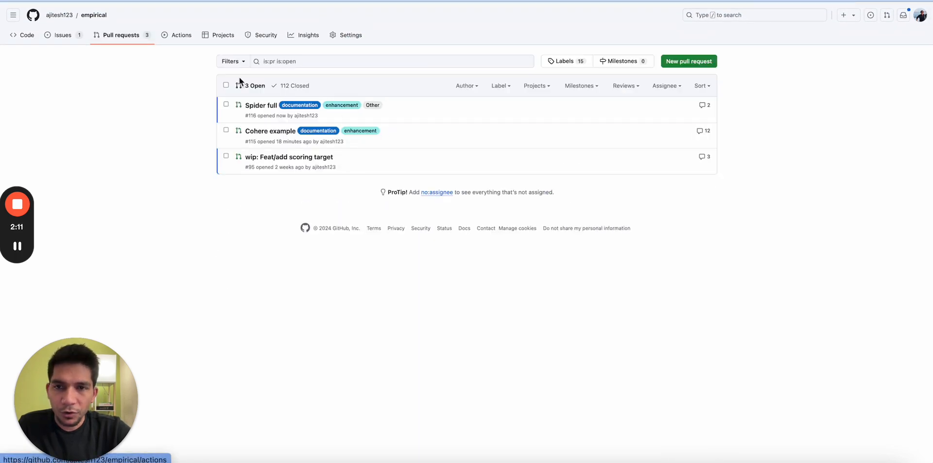
click(261, 105)
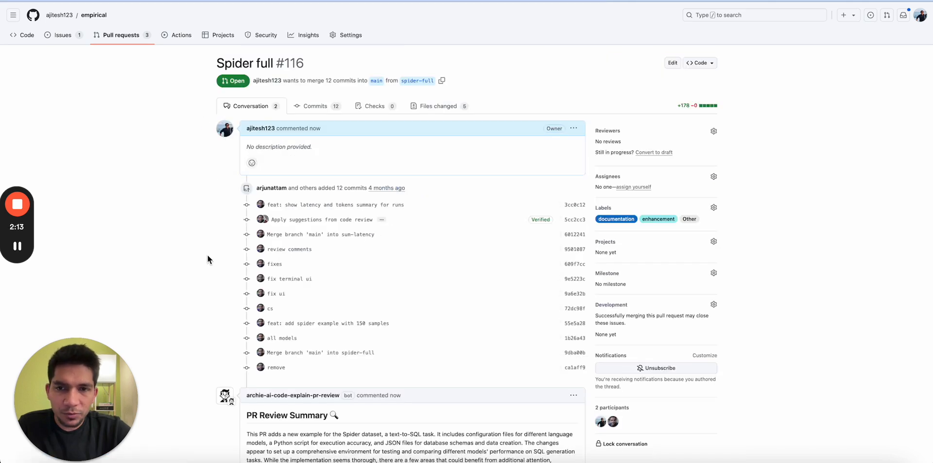
scroll(down, 3)
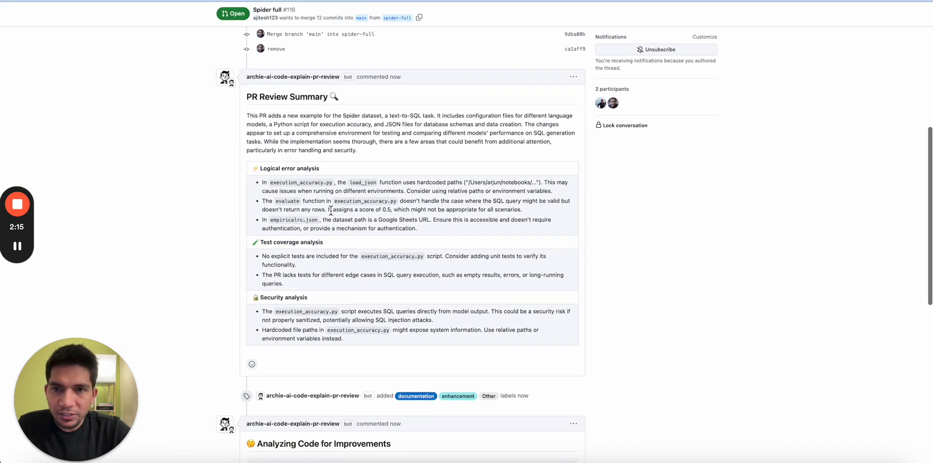
drag(263, 181, 396, 219)
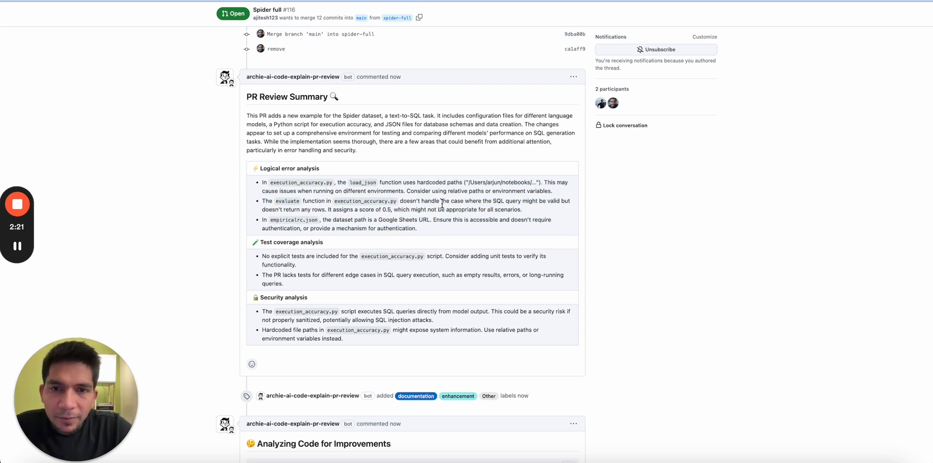
drag(464, 201, 500, 201)
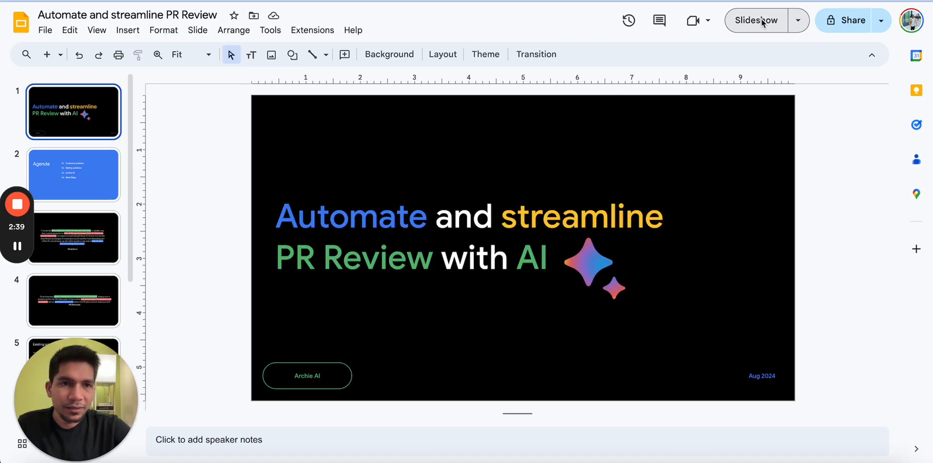
Start the slideshow and advance past the title slide
click(756, 20)
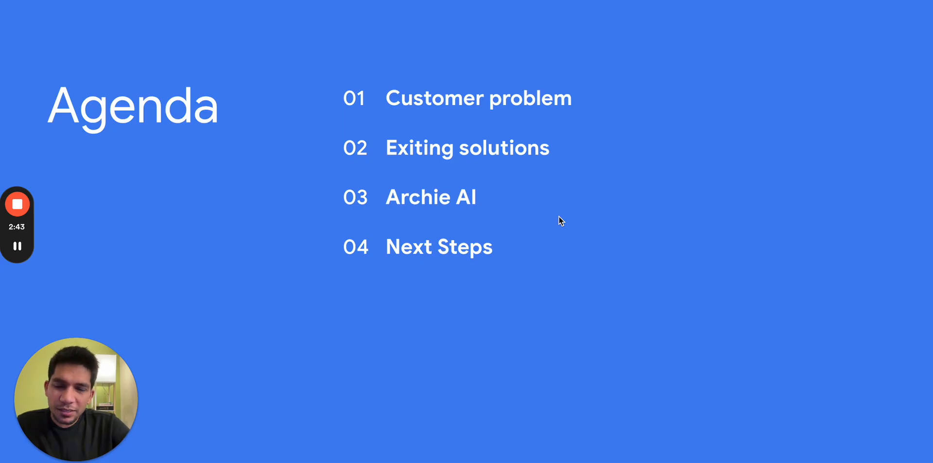
key(right)
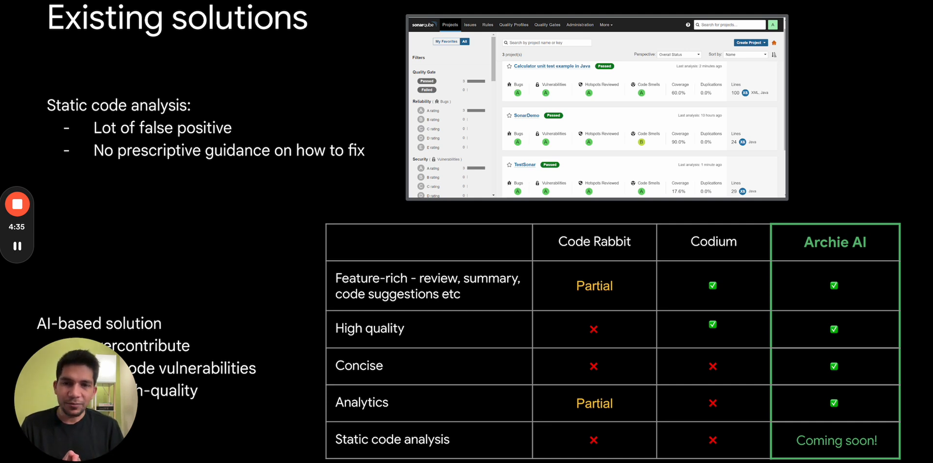
mouse_move(553, 218)
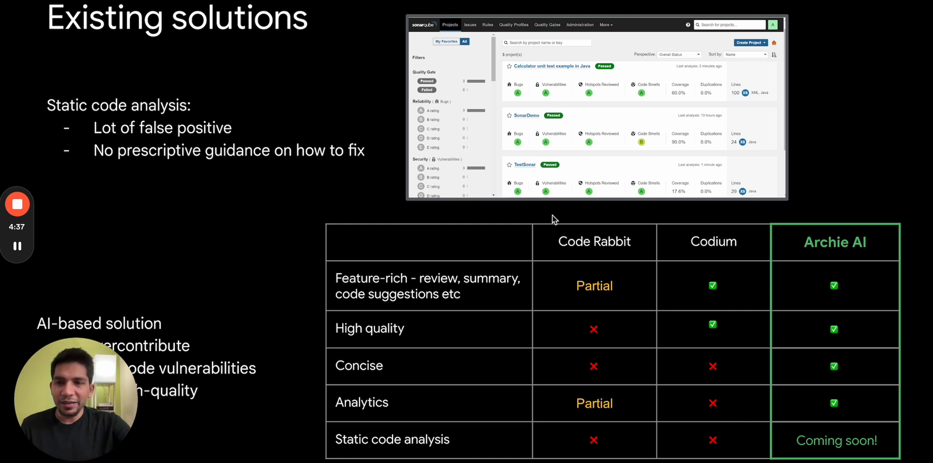
mouse_move(266, 403)
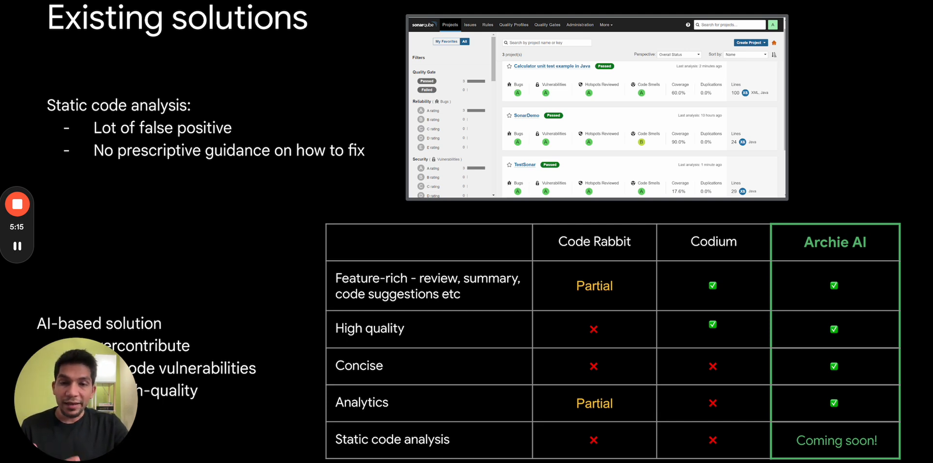
Advance to the next slide of the presentation
key(Right)
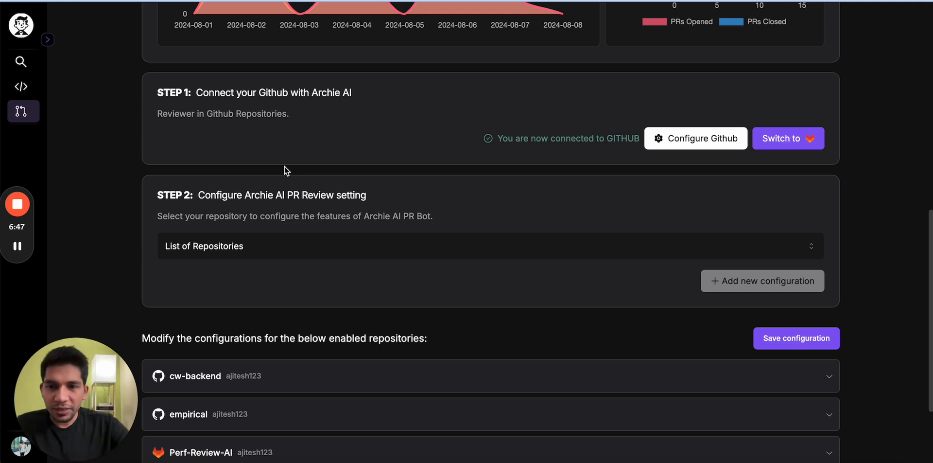
click(195, 375)
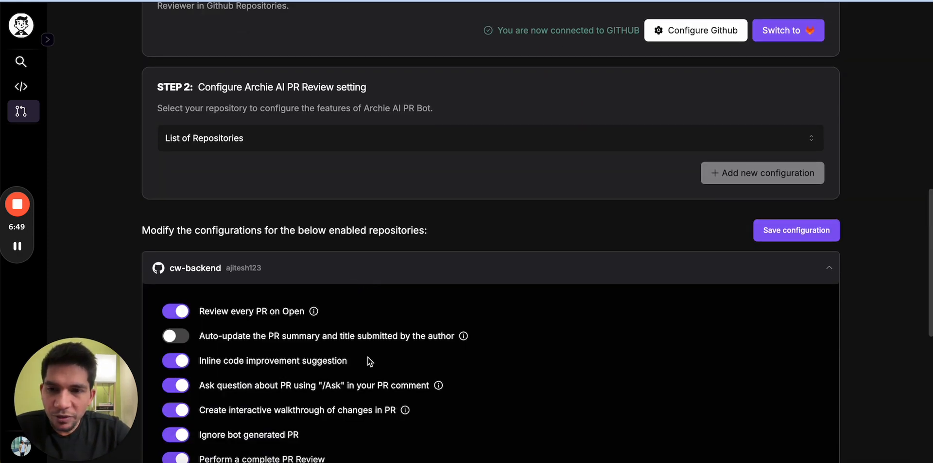
scroll(down, 3)
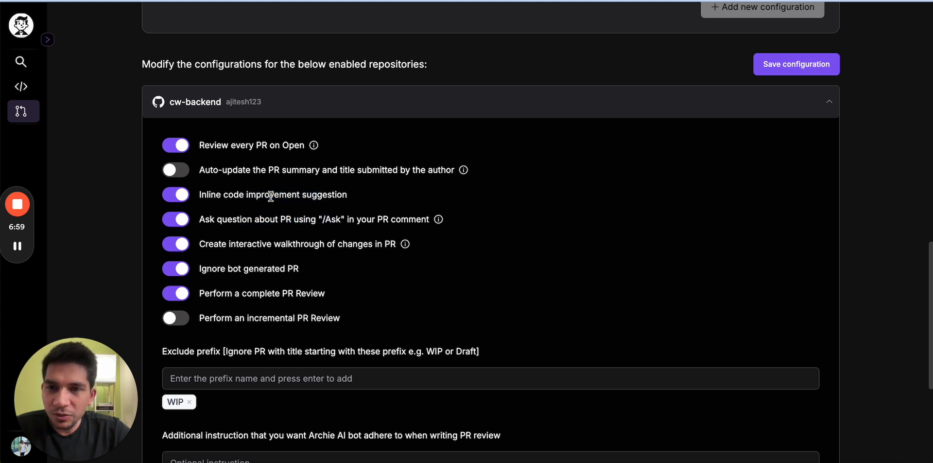
scroll(down, 3)
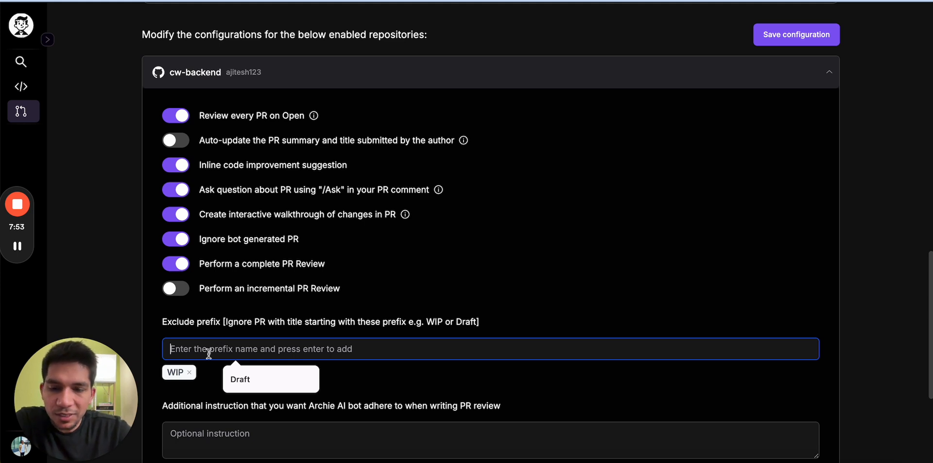
Add 'draft' as an excluded PR title prefix next to WIP for cw-backend
text(drsft)
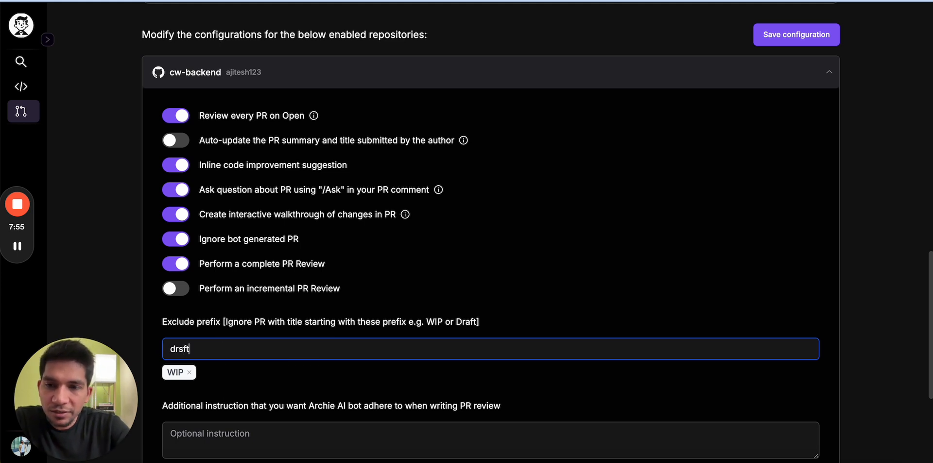
text(dra)
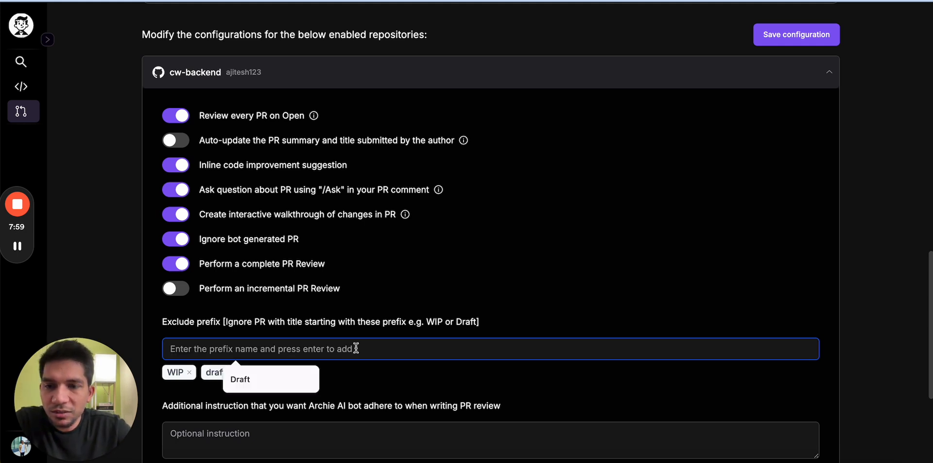
key(enter)
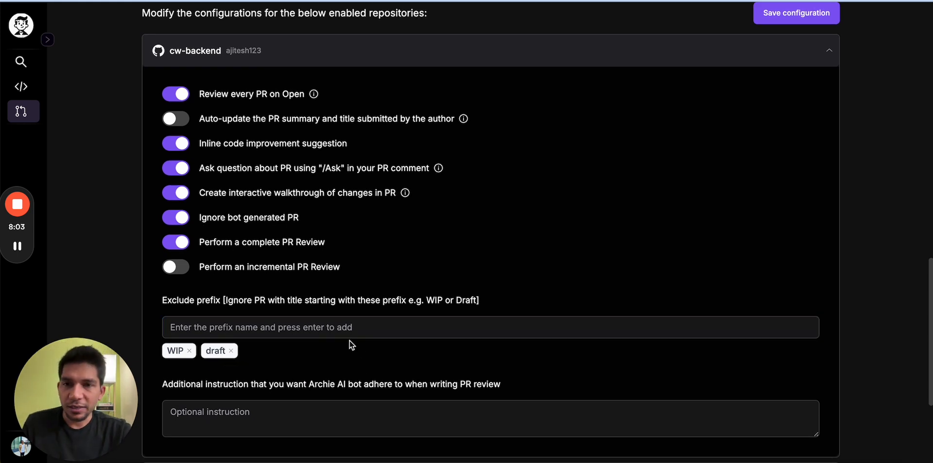
scroll(down, 3)
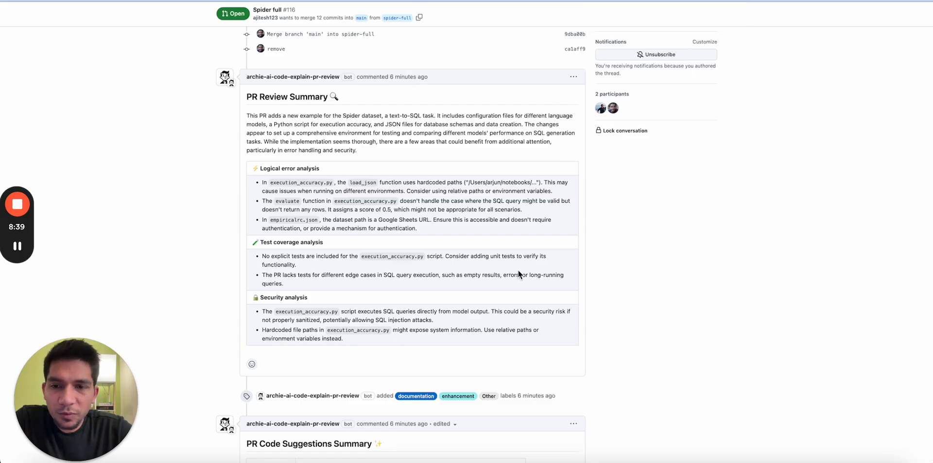
Post a '/help' comment on Spider full #116
scroll(down, 3)
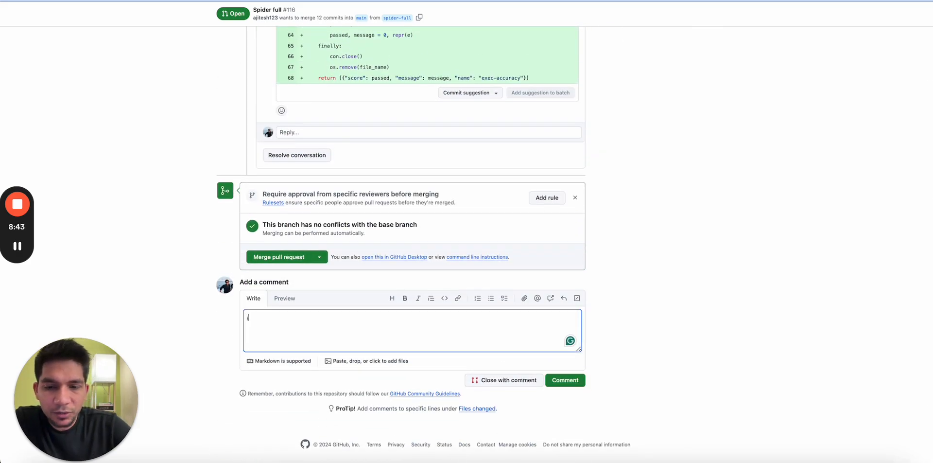
text(/help)
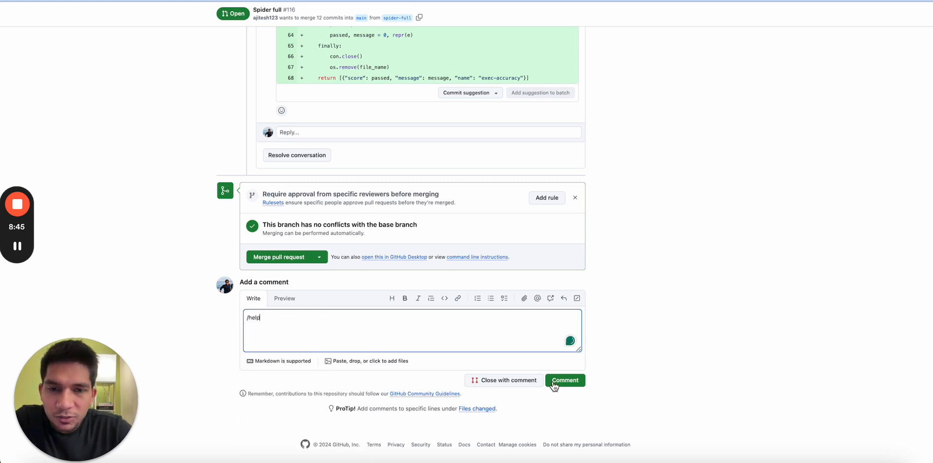
click(564, 380)
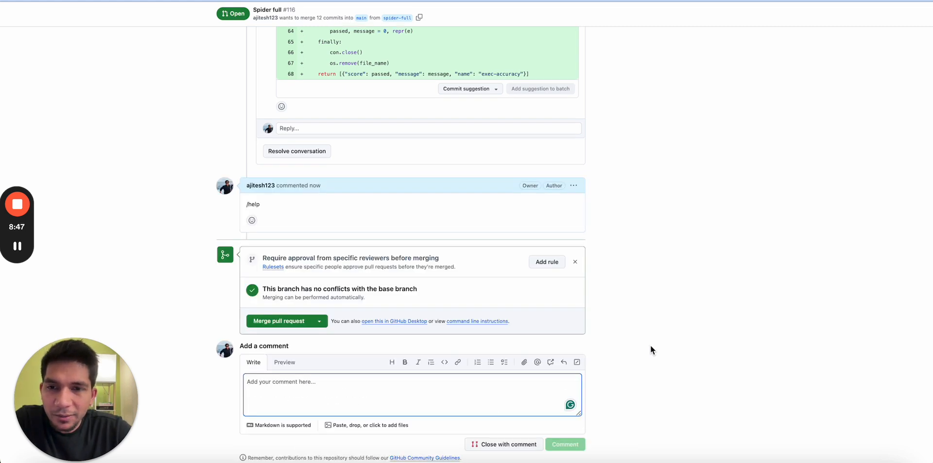
mouse_move(504, 298)
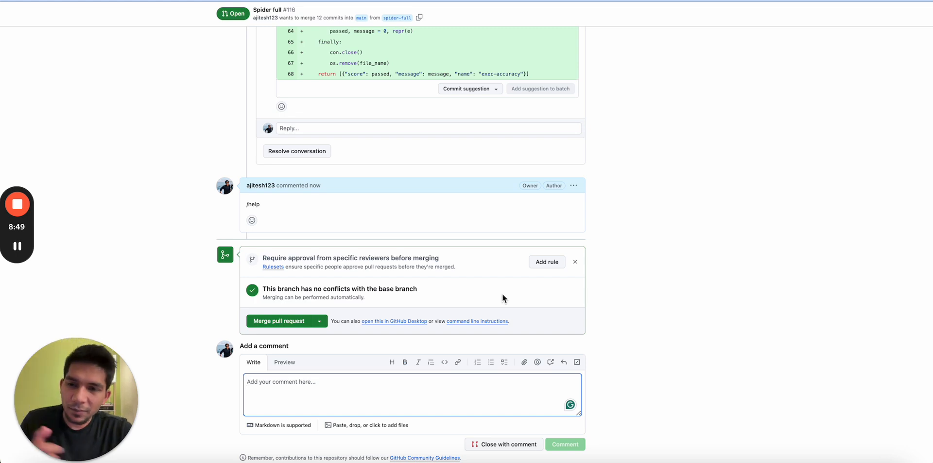
click(251, 219)
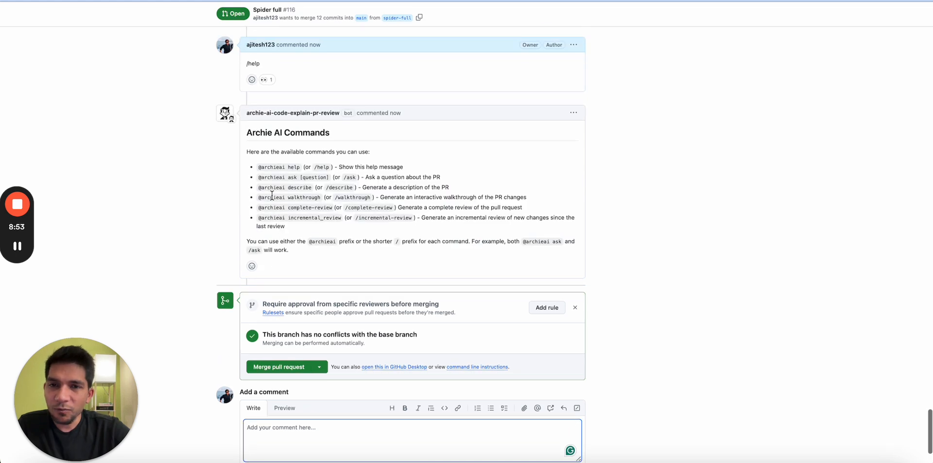
Highlight the ask command's question placeholder in the bot's Archie AI Commands reply
drag(259, 167, 449, 187)
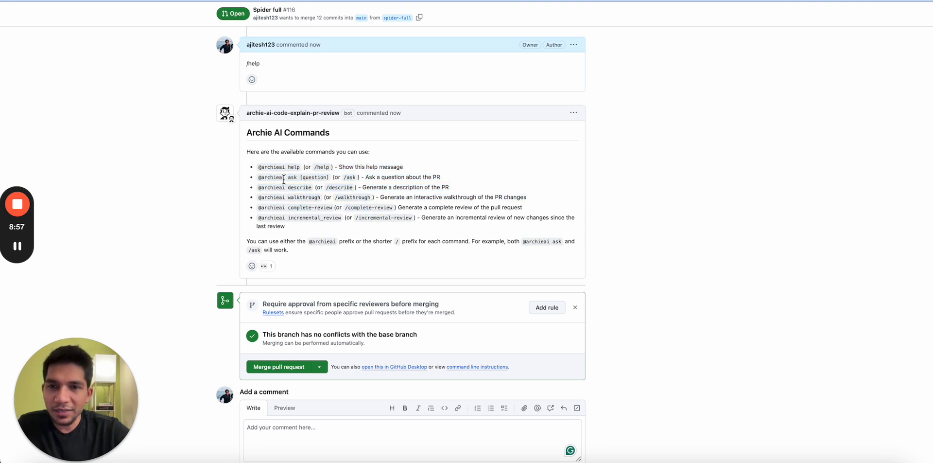
double_click(314, 177)
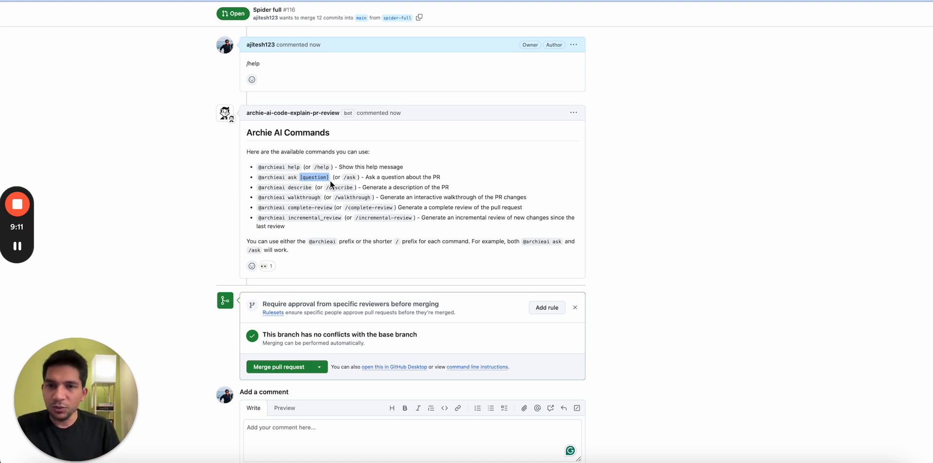
mouse_move(326, 185)
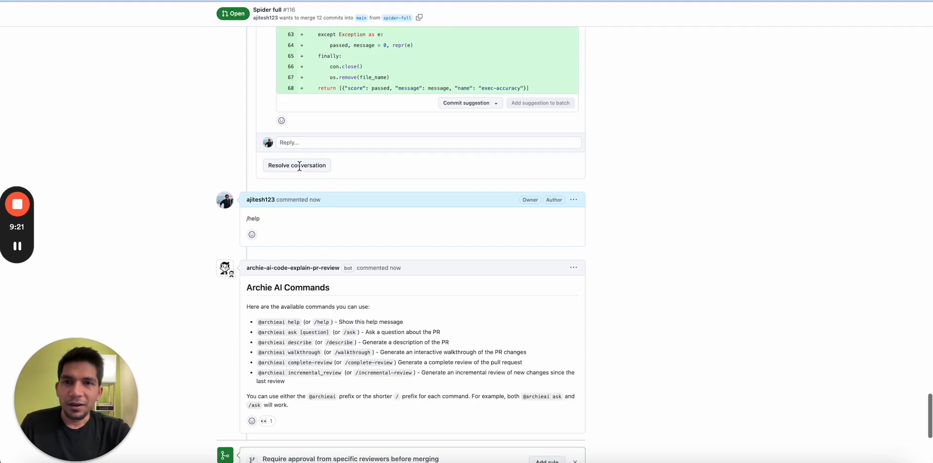
scroll(down, 3)
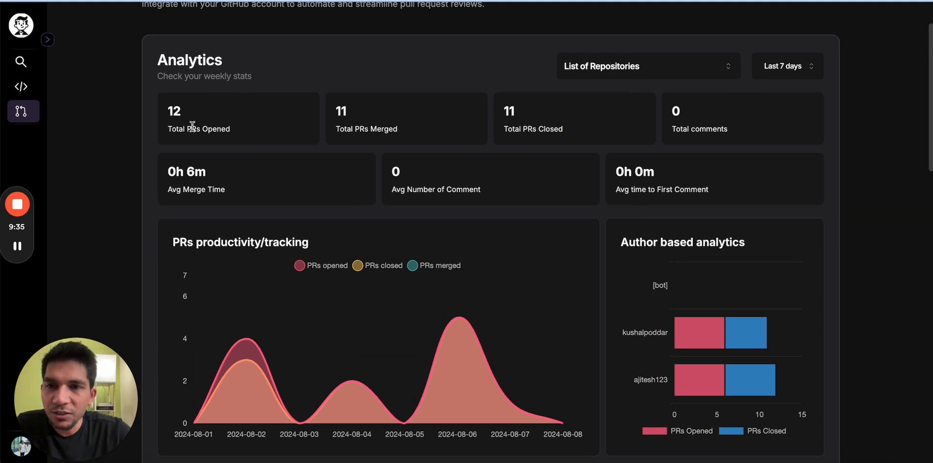
mouse_move(347, 130)
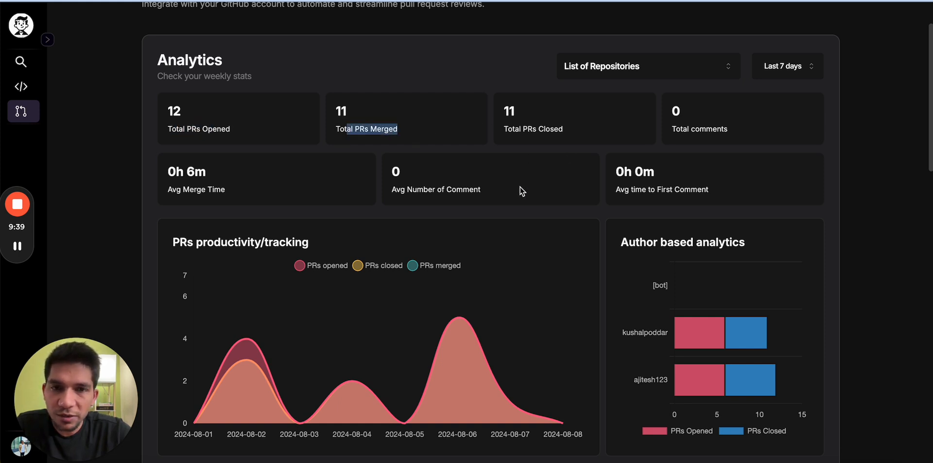
Scroll through the weekly analytics: 12 PRs opened, 11 merged, 11 closed, plus charts
scroll(down, 3)
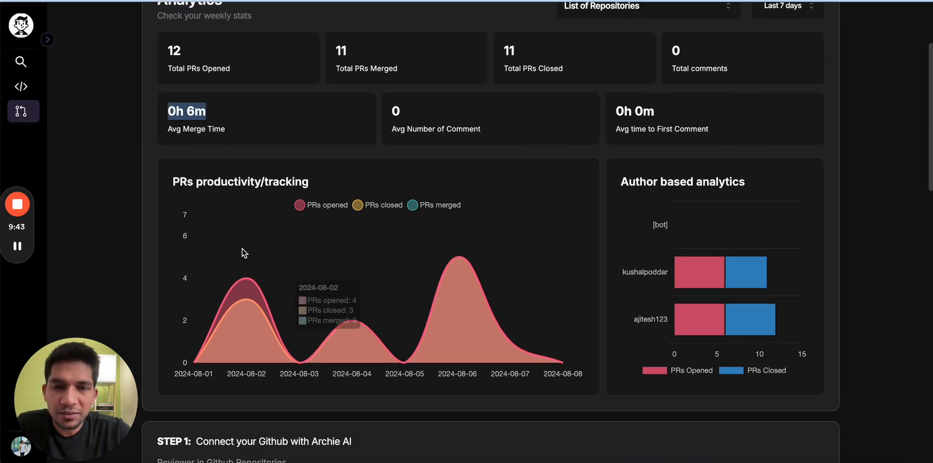
scroll(down, 3)
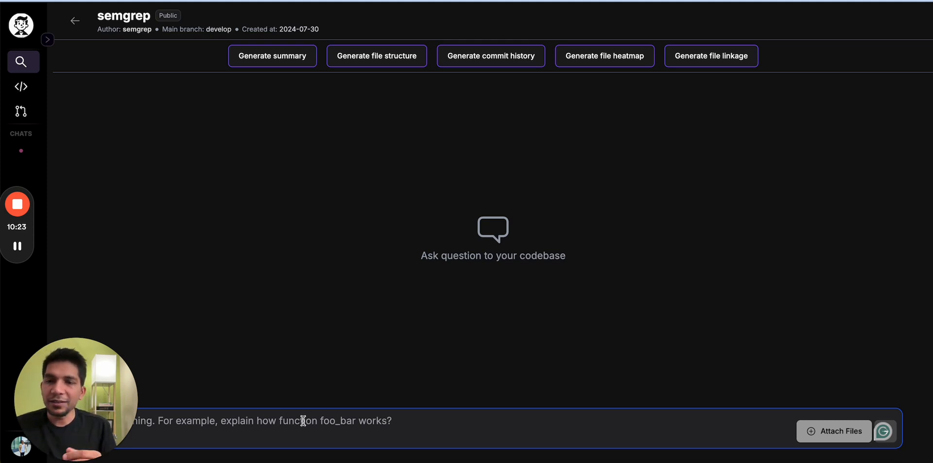
mouse_move(192, 331)
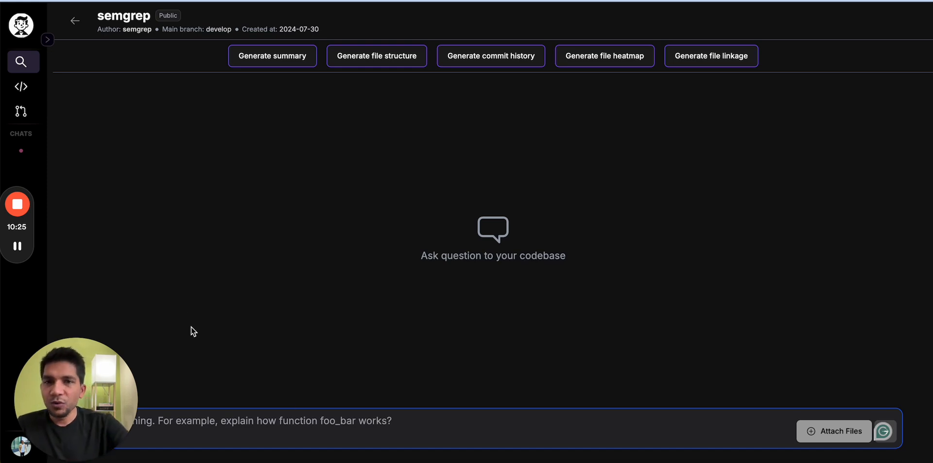
Generate the semgrep summary and scroll through its five top functionalities, static analysis to security scanning
click(272, 56)
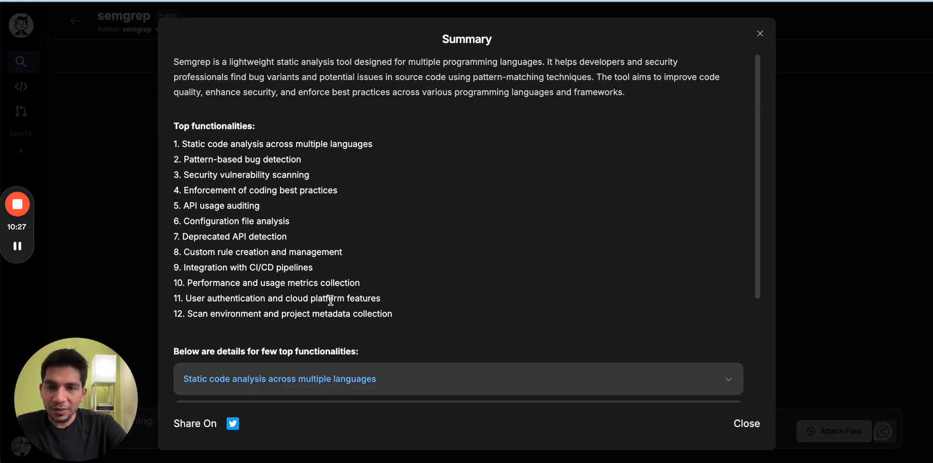
scroll(down, 3)
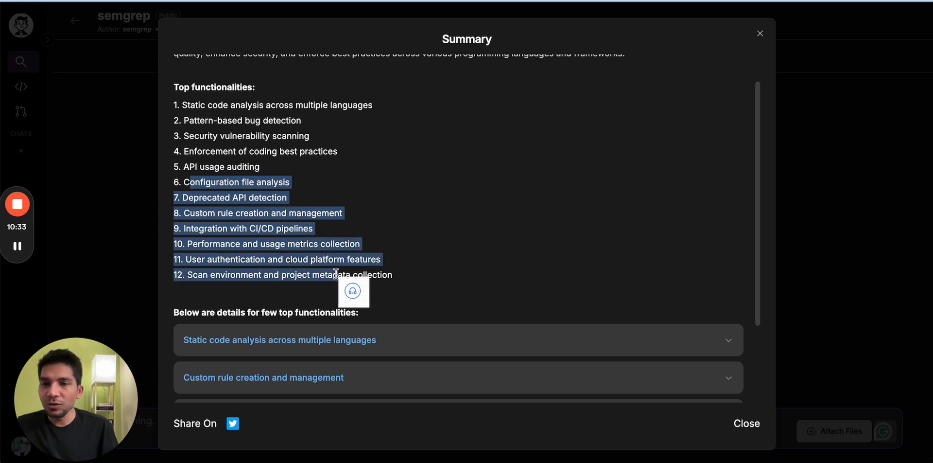
scroll(down, 3)
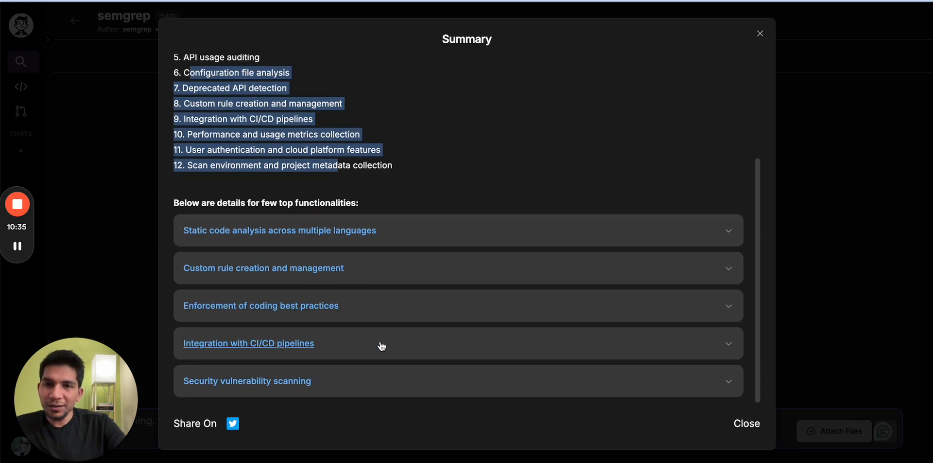